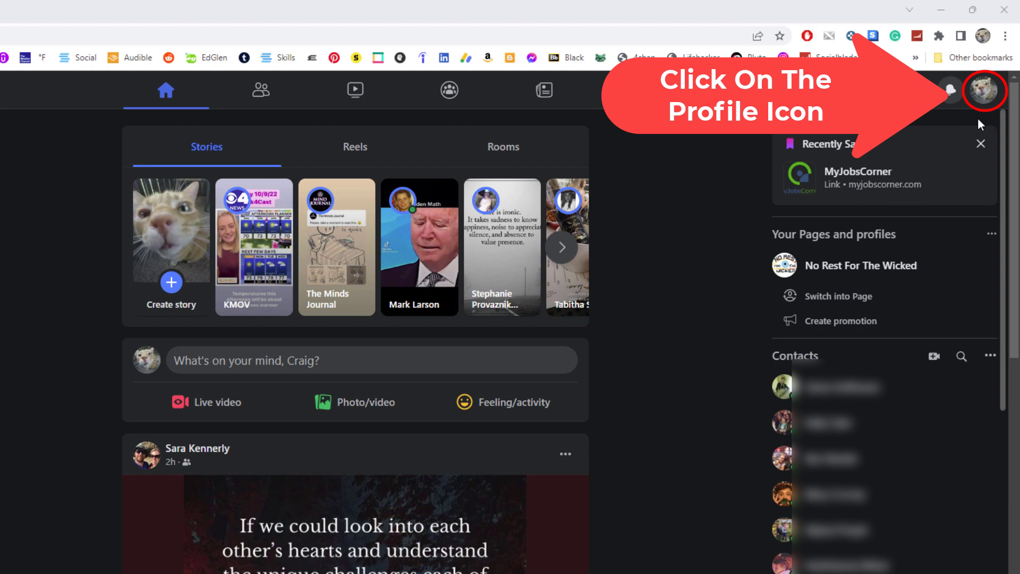
- Open the account menu from the profile picture at the top right
left_click(984, 90)
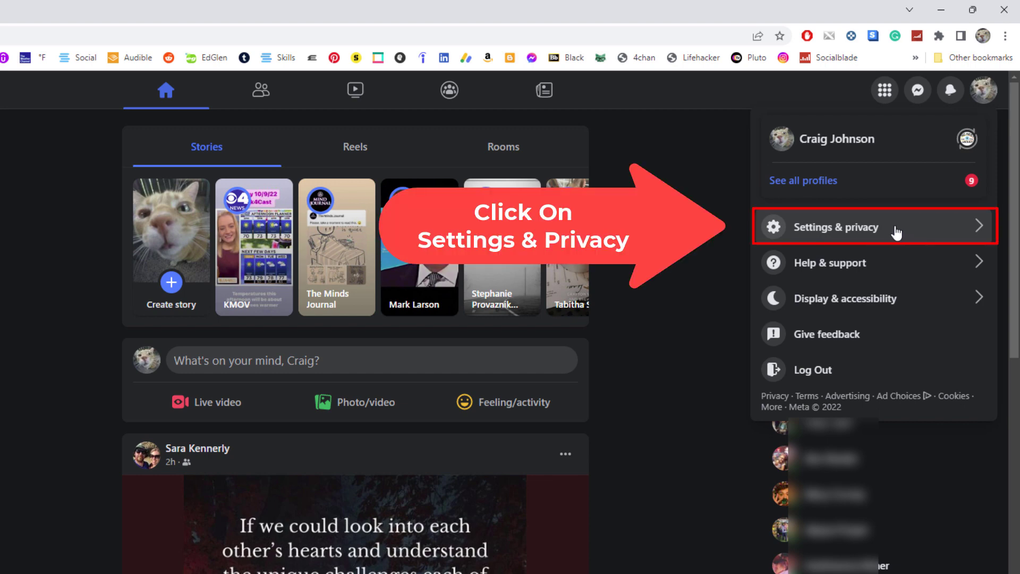
- Expand Settings & privacy to show Settings, Privacy Checkup and Activity log
left_click(838, 227)
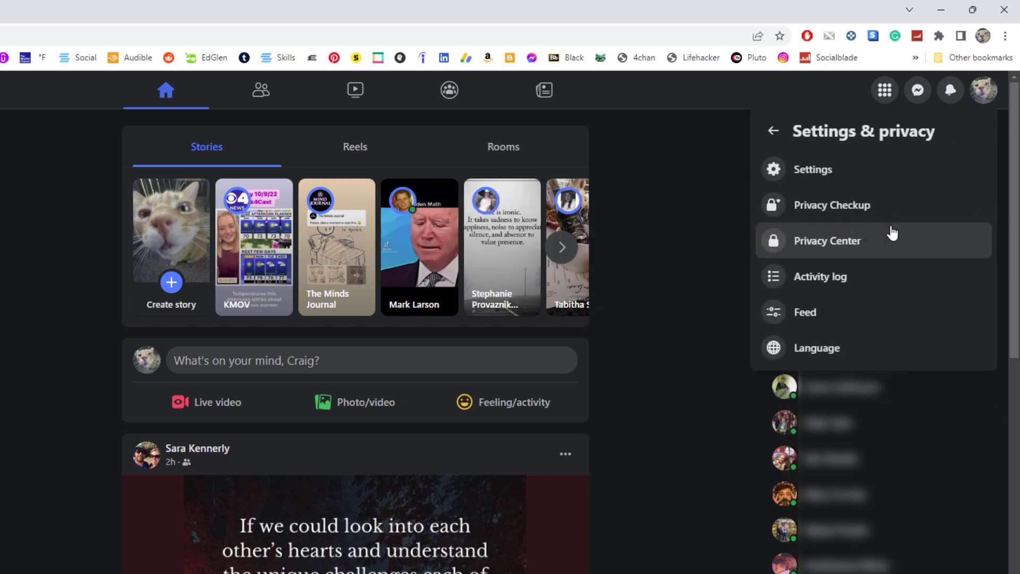
mouse_move(878, 276)
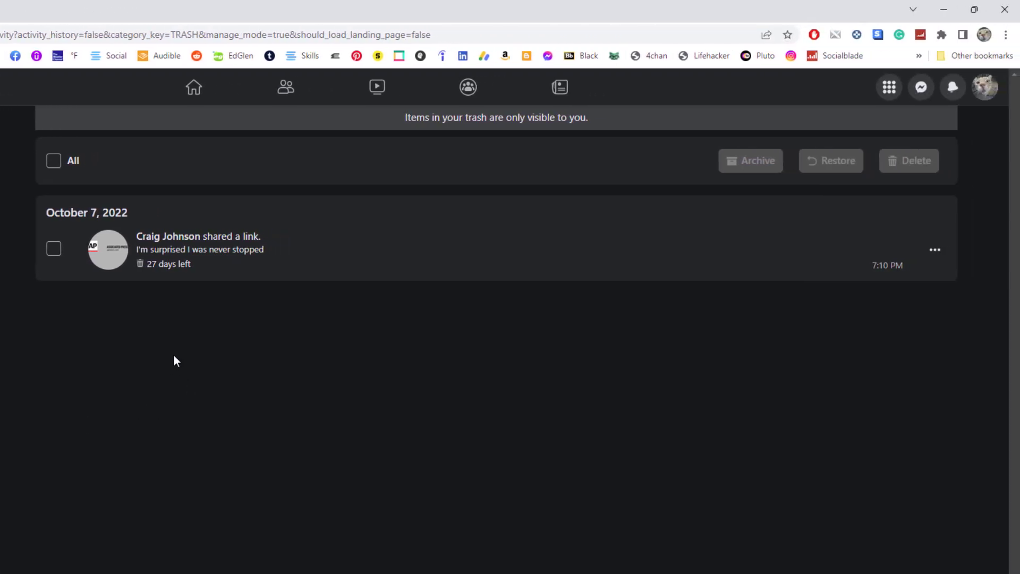
mouse_move(188, 297)
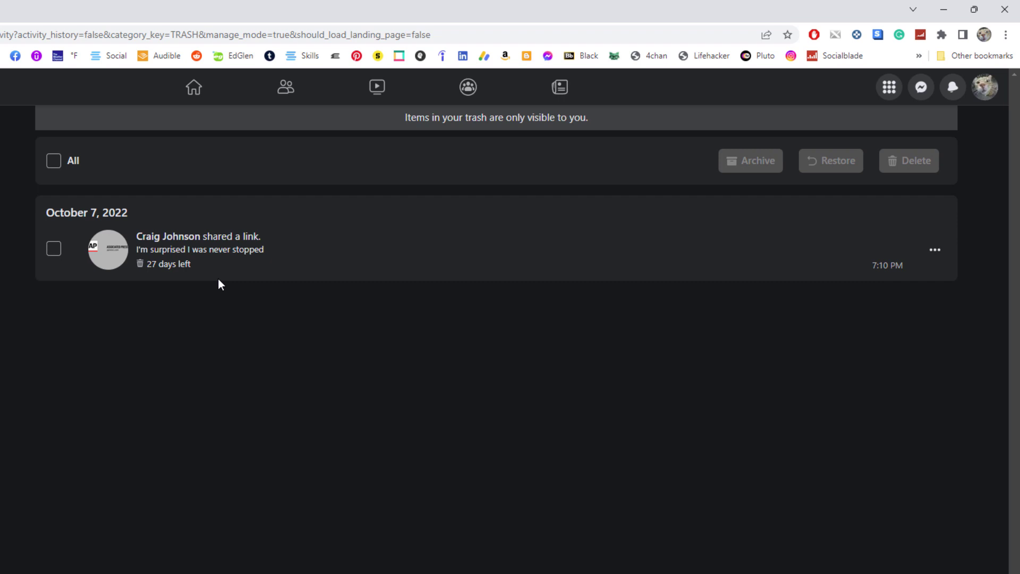
mouse_move(272, 333)
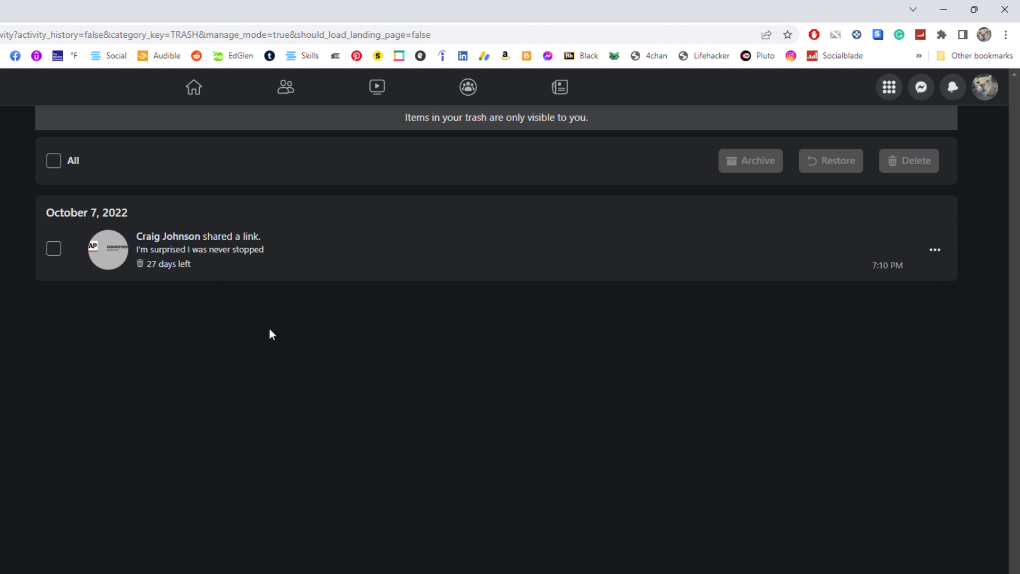
mouse_move(224, 253)
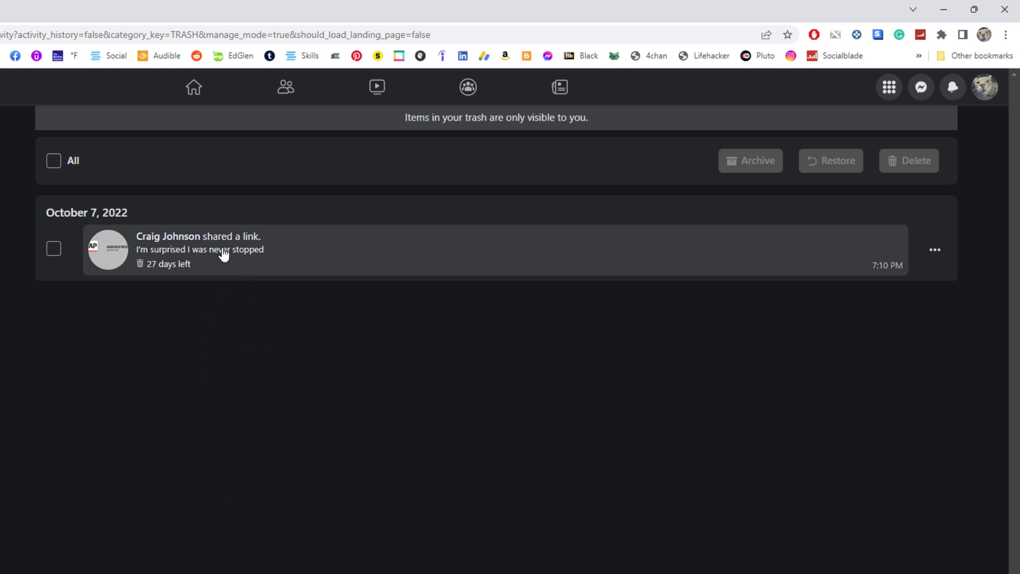
left_click(200, 250)
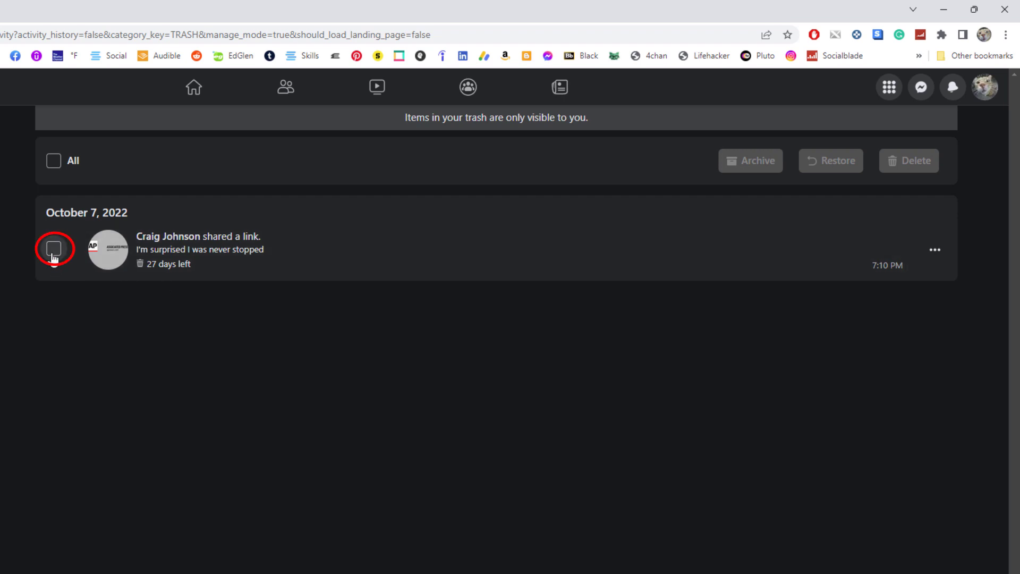
left_click(53, 249)
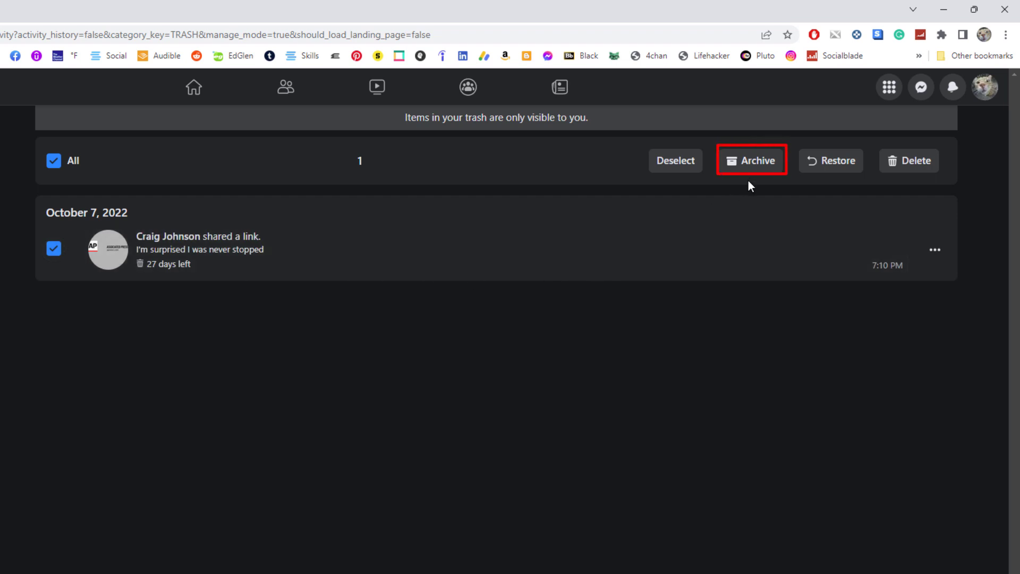
mouse_move(751, 182)
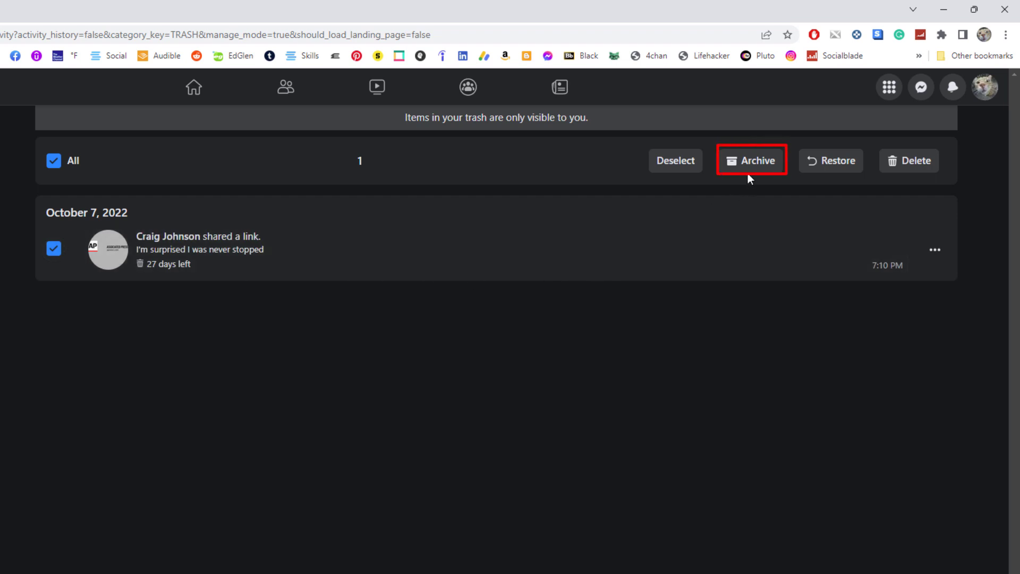
mouse_move(831, 161)
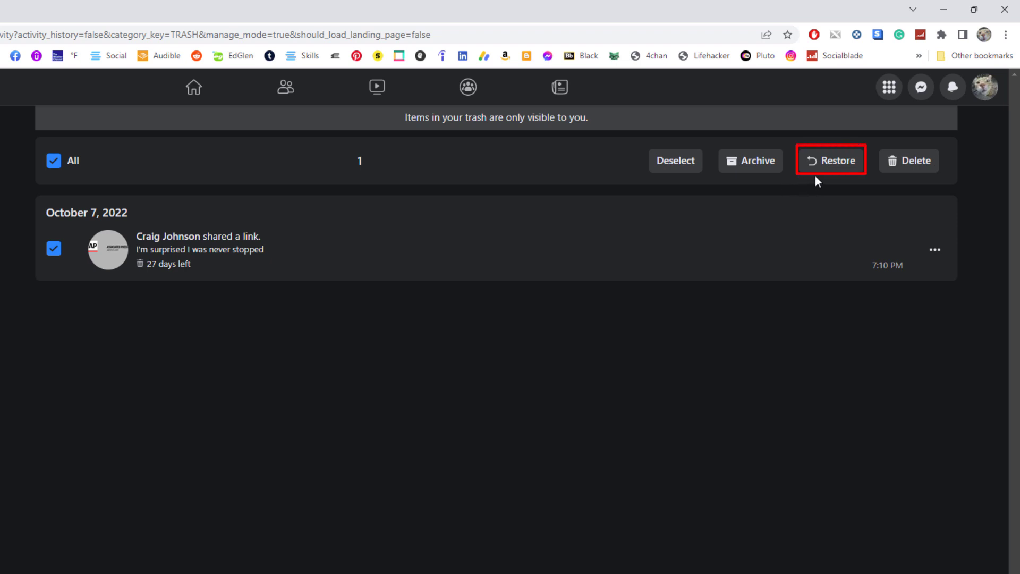
mouse_move(824, 181)
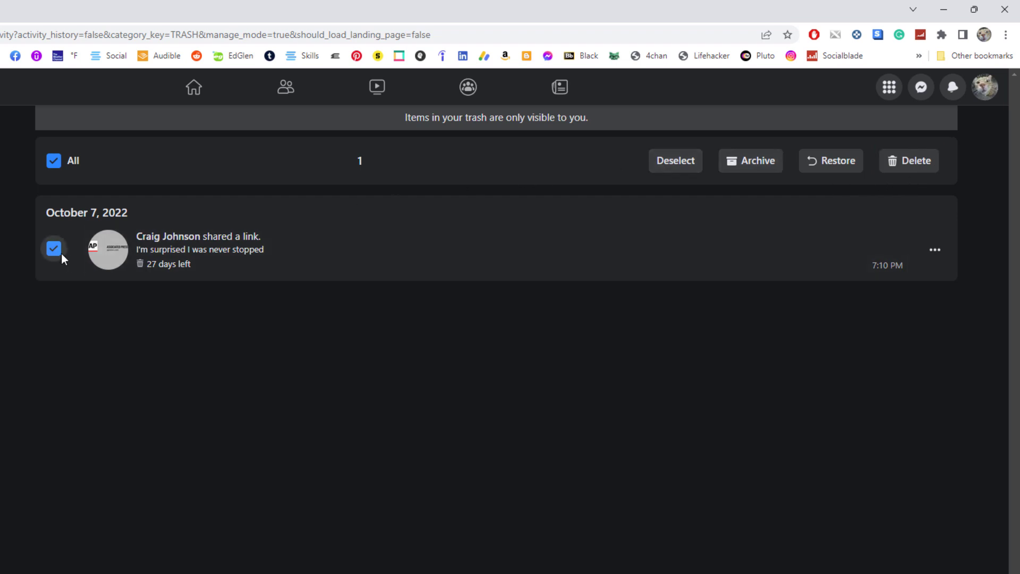
left_click(54, 249)
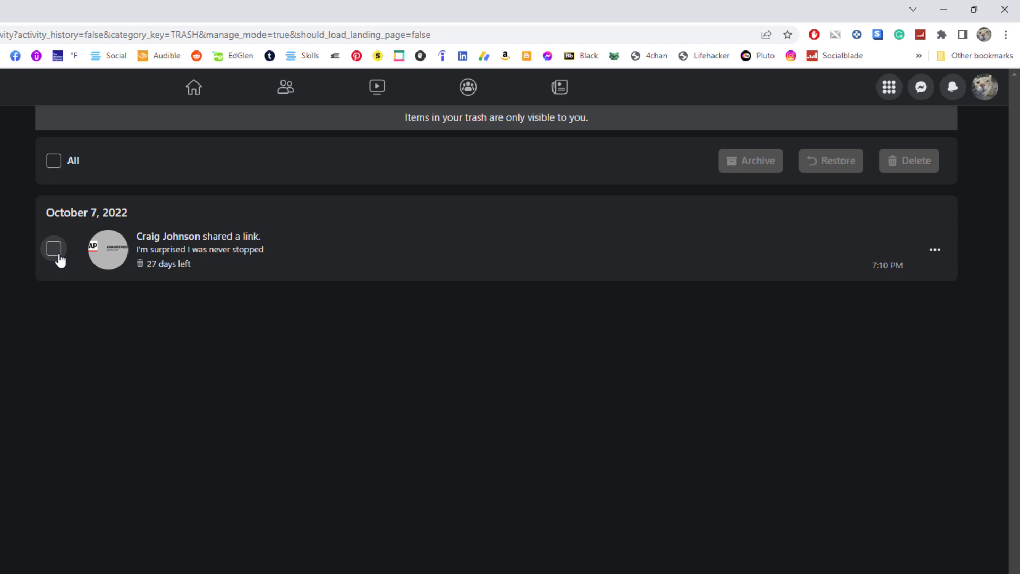